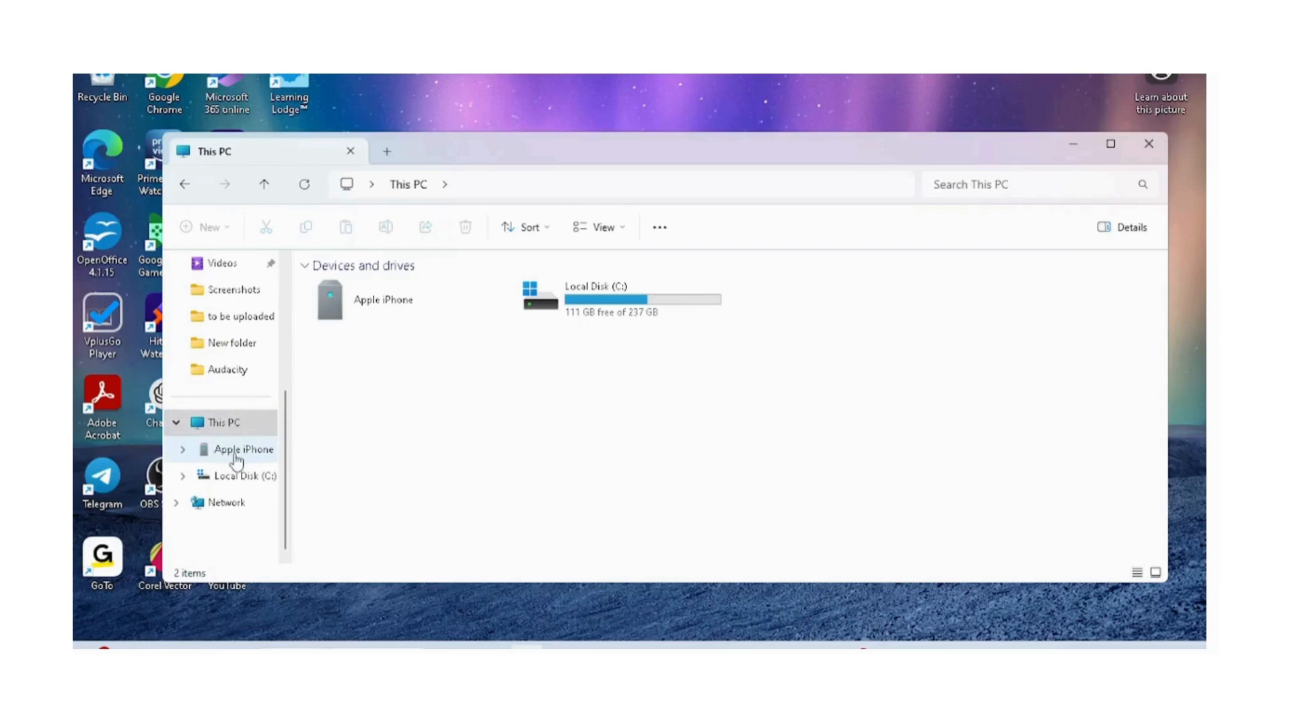
- Open the Apple iPhone, try Import pictures and videos, and dismiss the no-pictures-found message
right_click(237, 448)
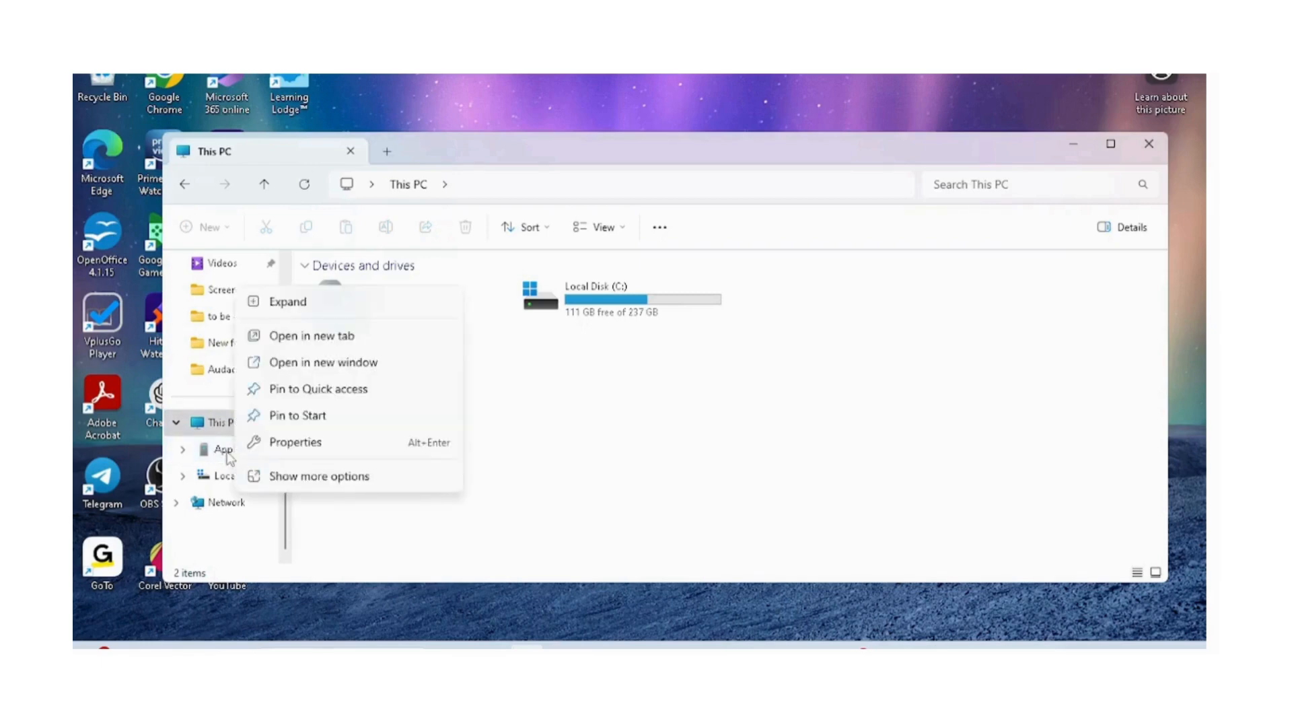
left_click(223, 449)
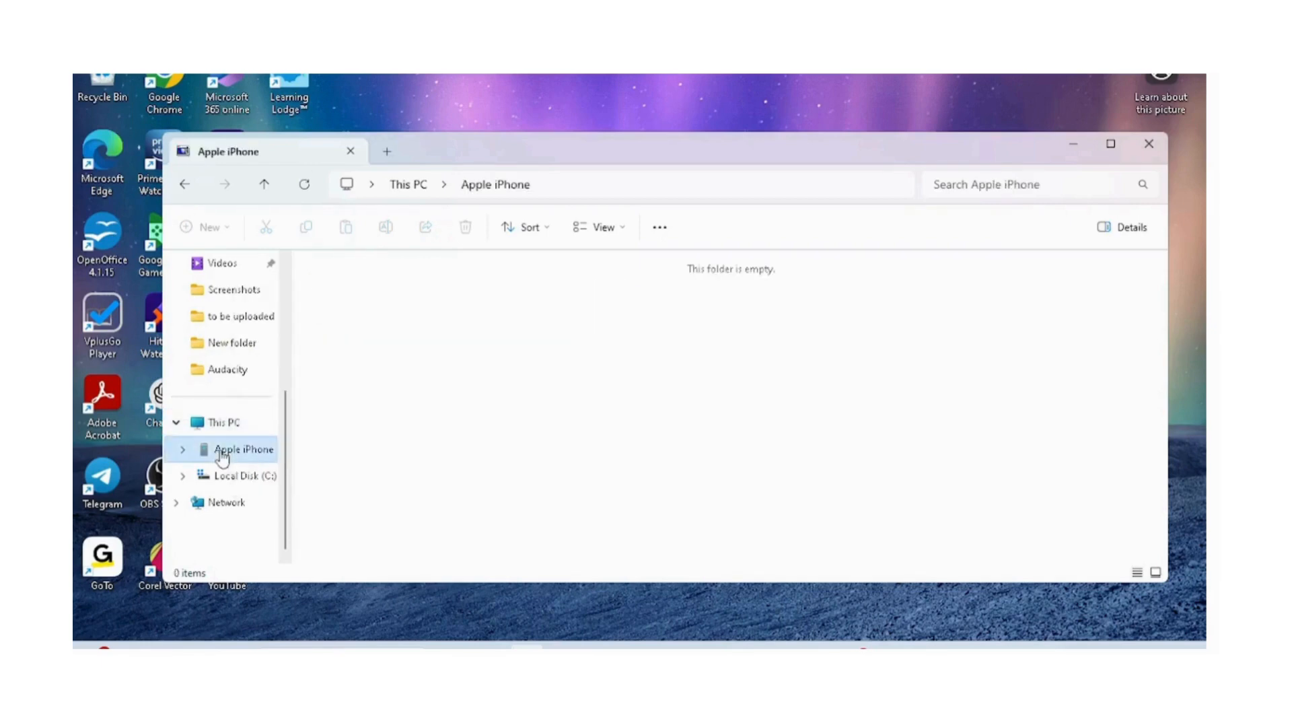
right_click(243, 449)
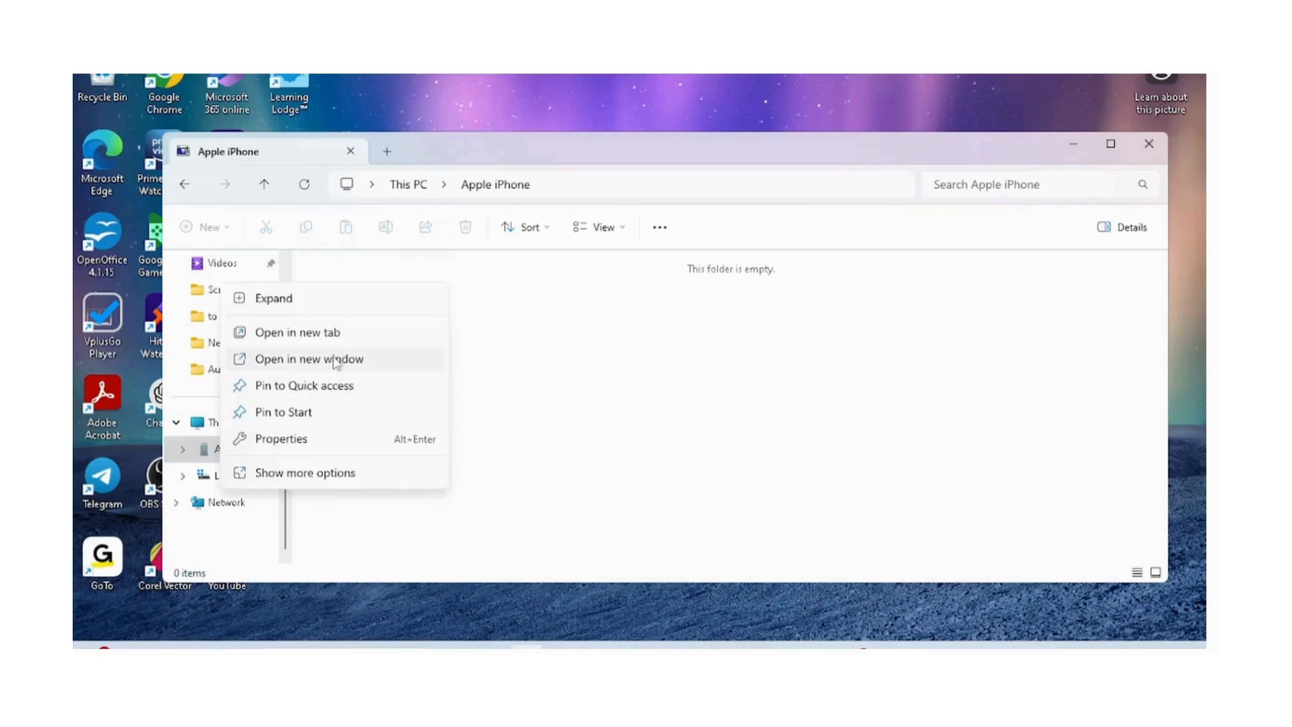
mouse_move(320, 479)
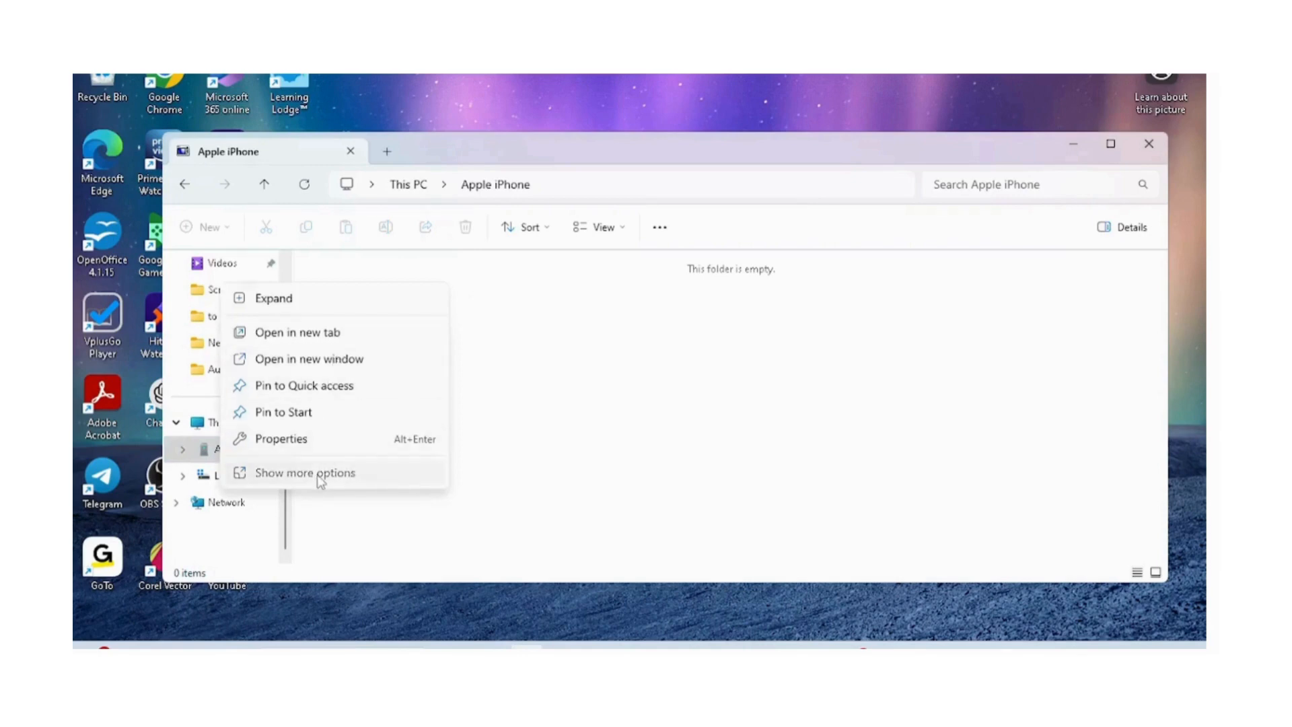
left_click(305, 472)
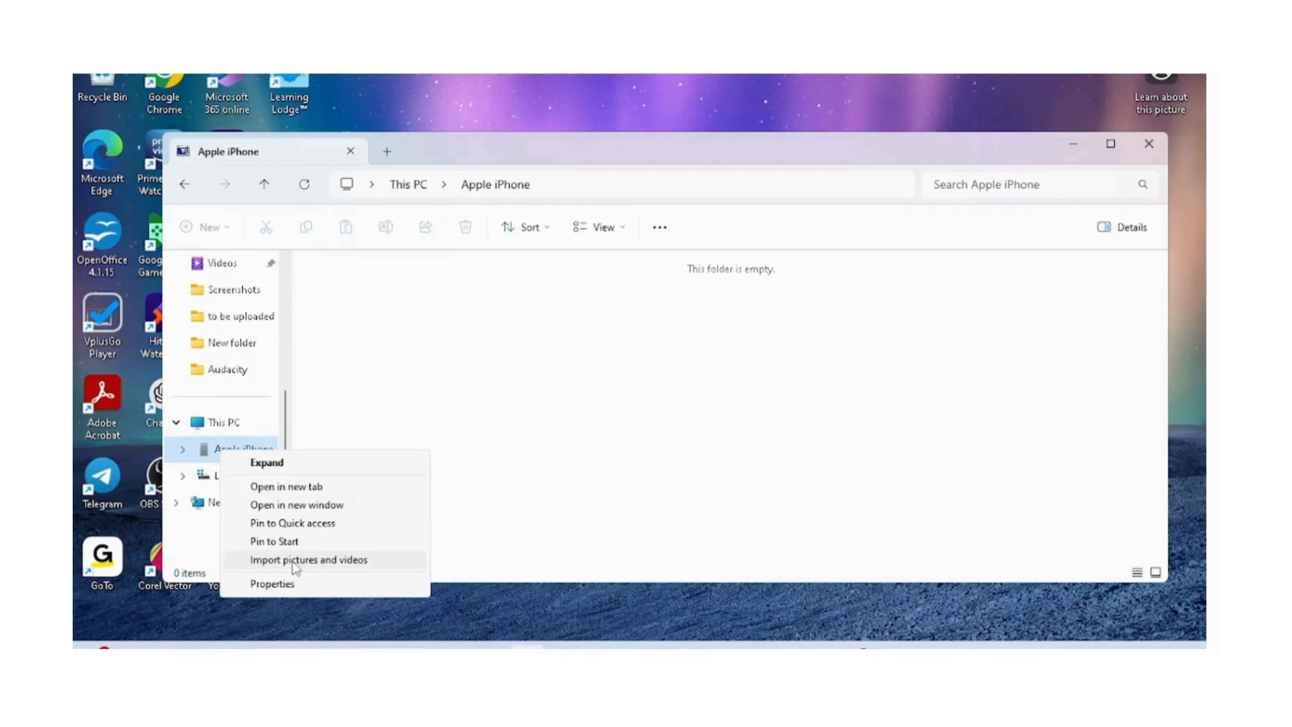
mouse_move(313, 566)
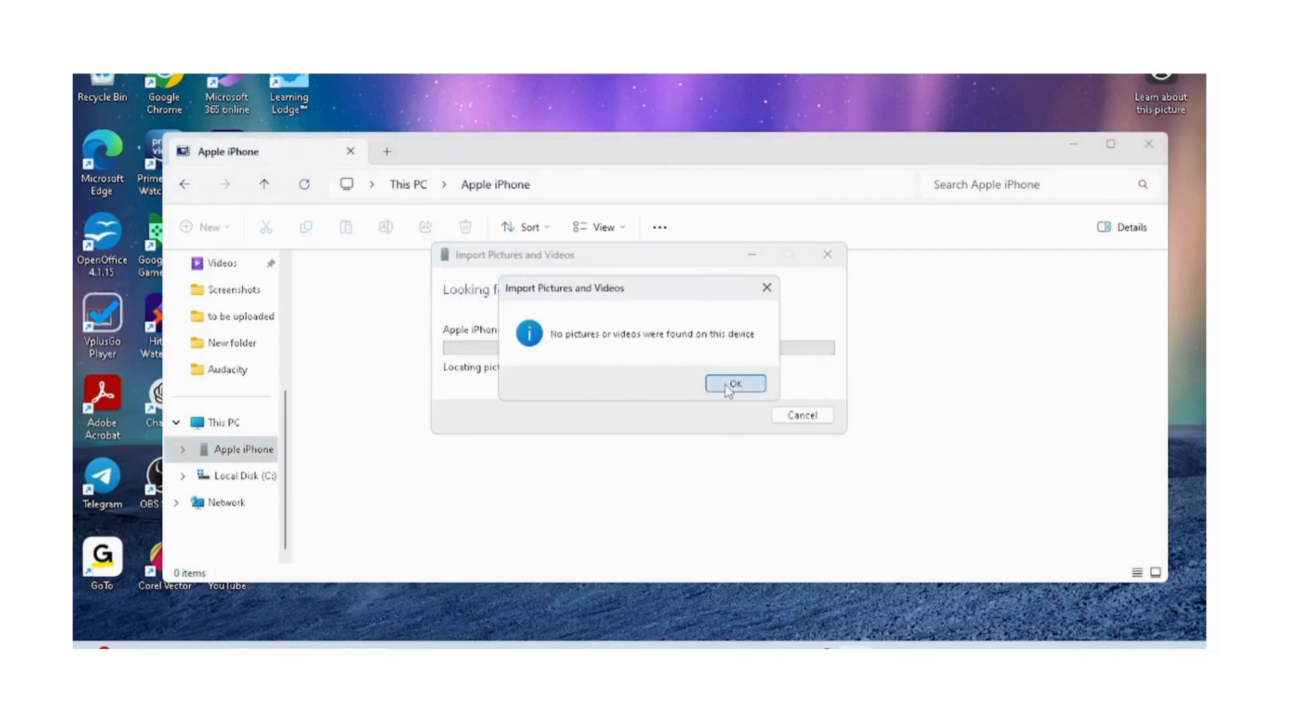
left_click(734, 384)
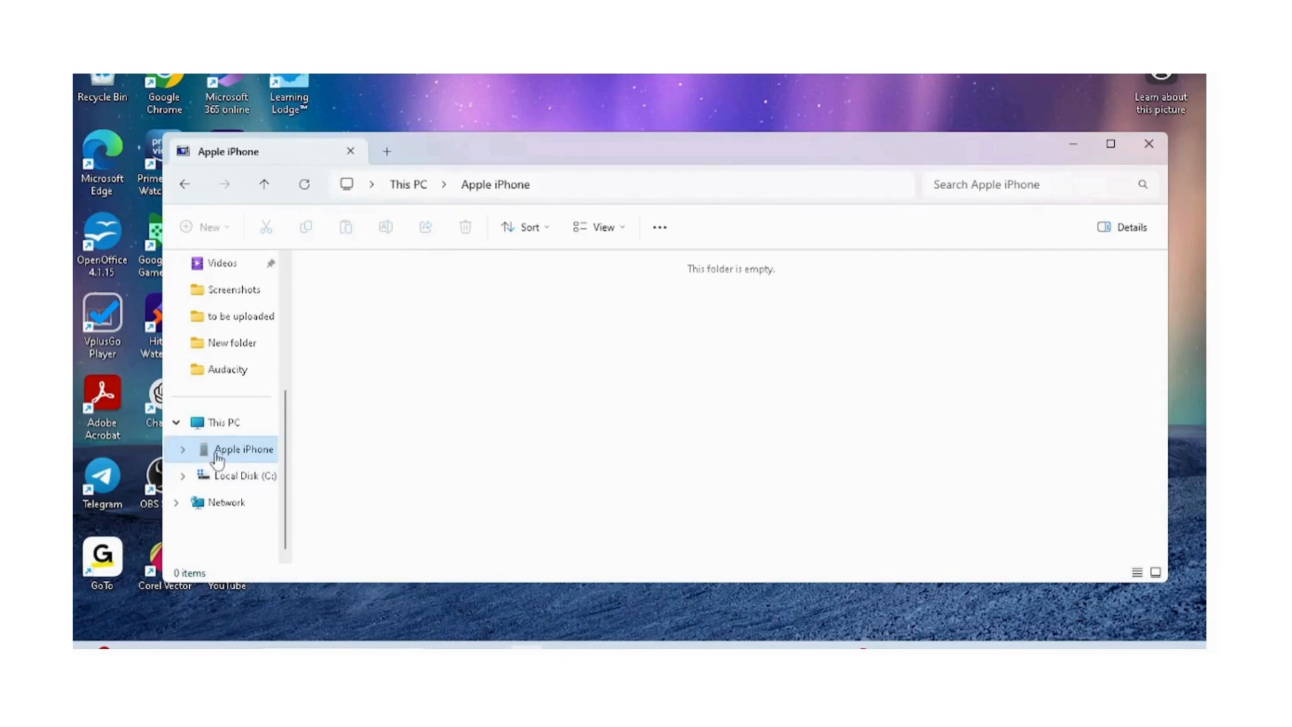
- Retry the iPhone import and dismiss the no-pictures-found message again
right_click(244, 448)
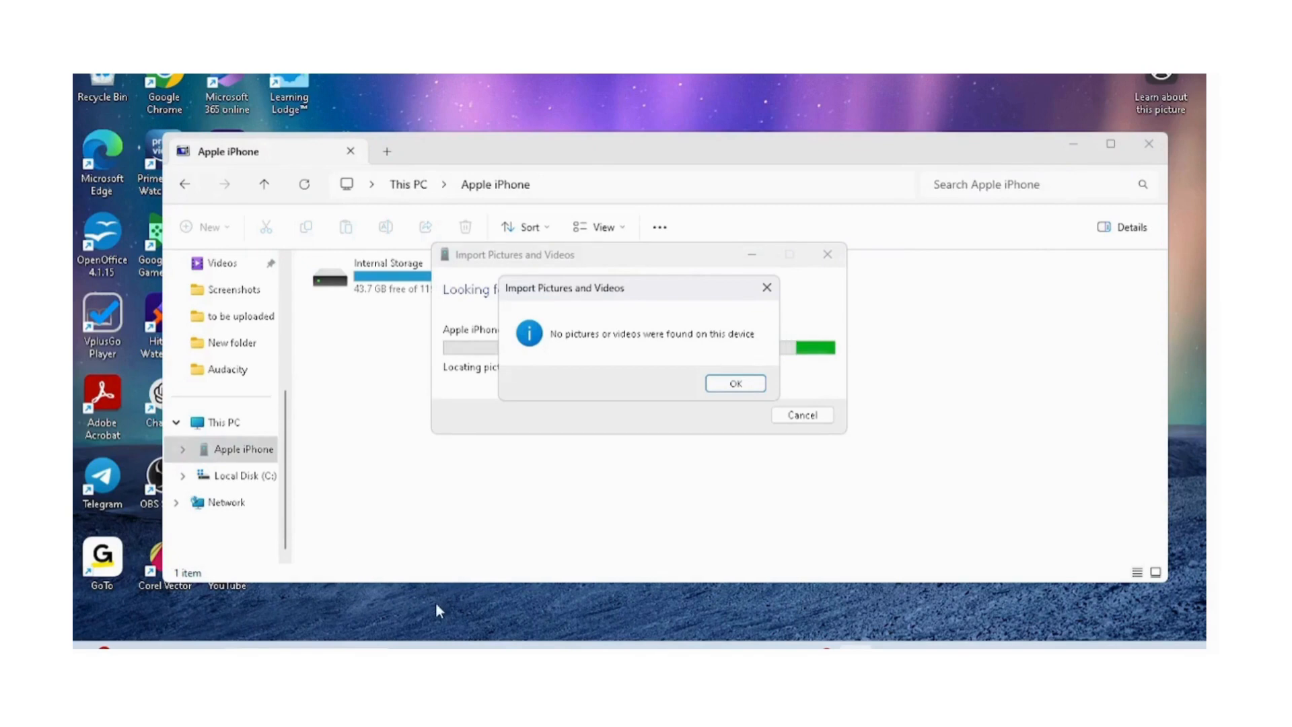
left_click(733, 382)
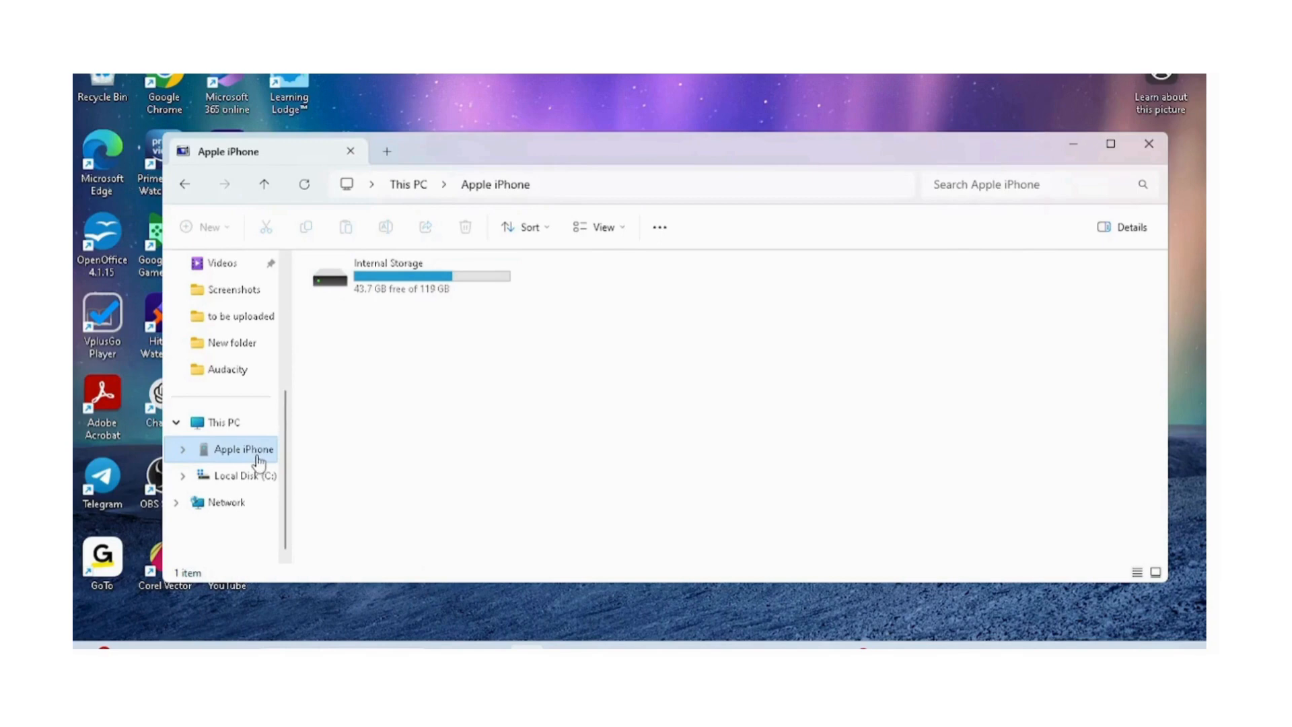
- Start Import pictures and videos from the Apple iPhone via Show more options
right_click(243, 448)
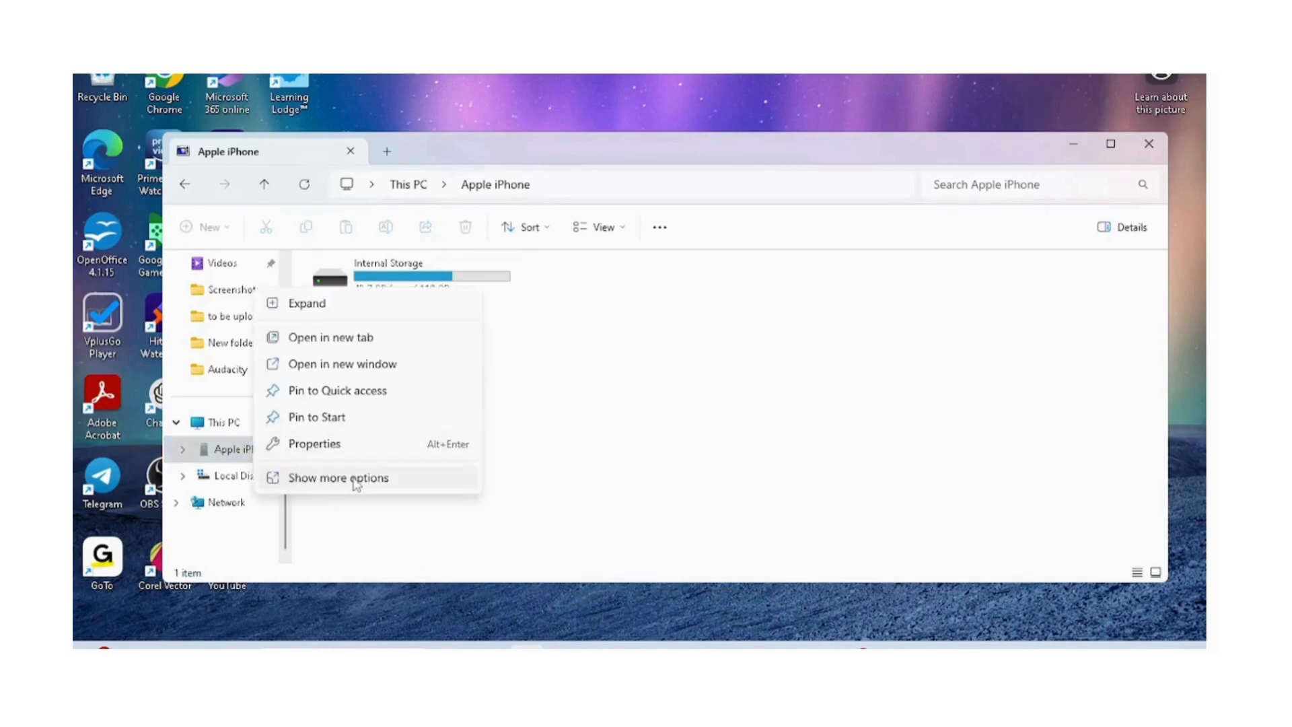
left_click(338, 478)
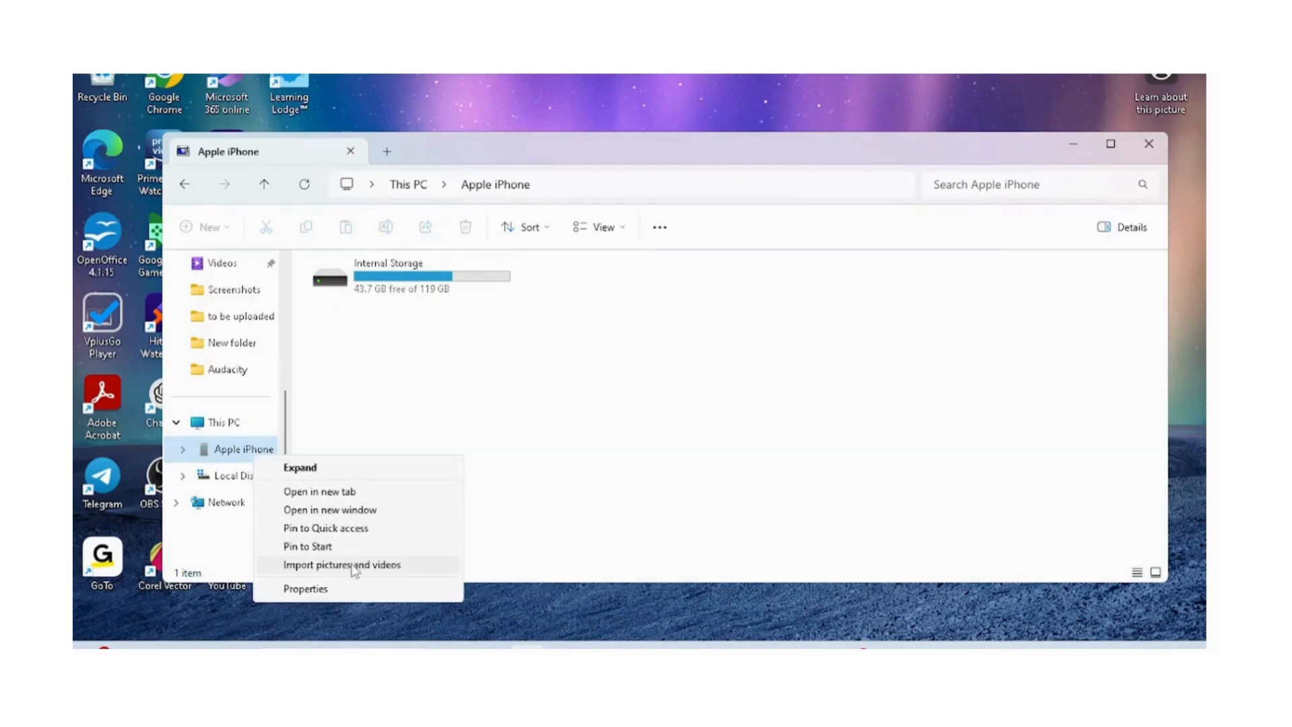
left_click(341, 565)
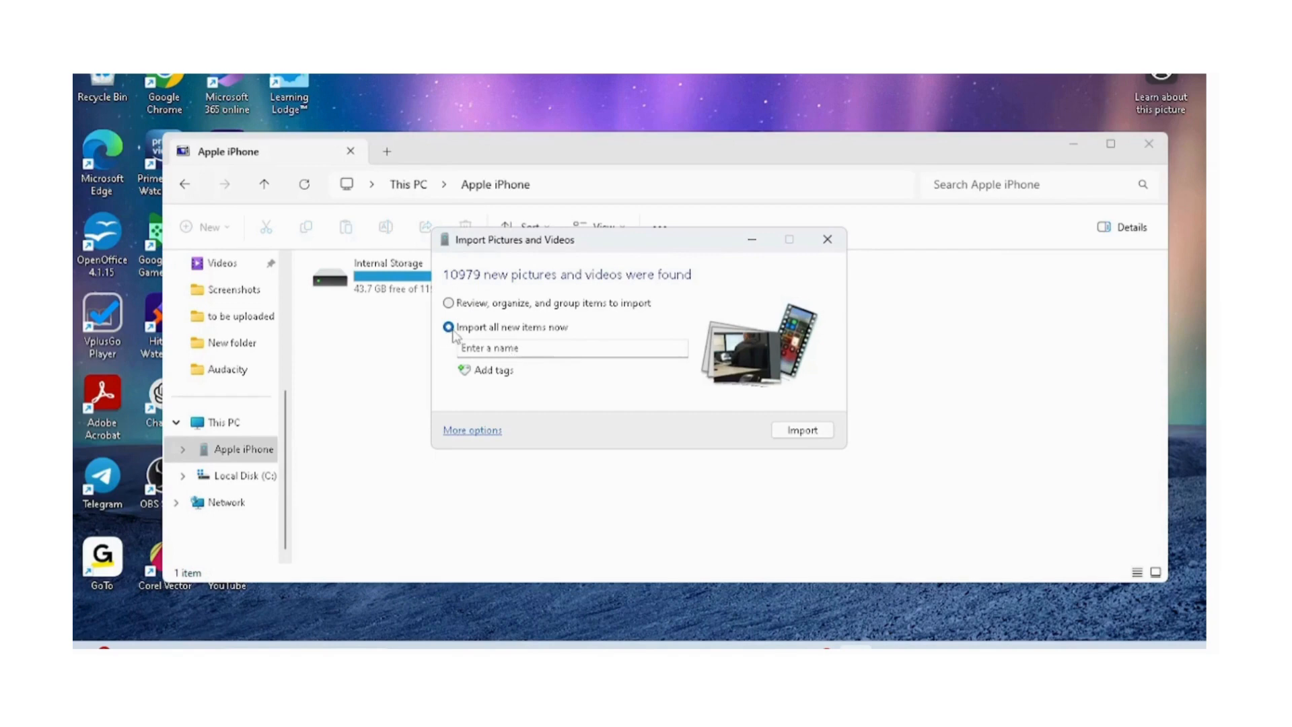
- Choose 'Import all new items now', name the import May 31, 2024, and start importing
left_click(448, 327)
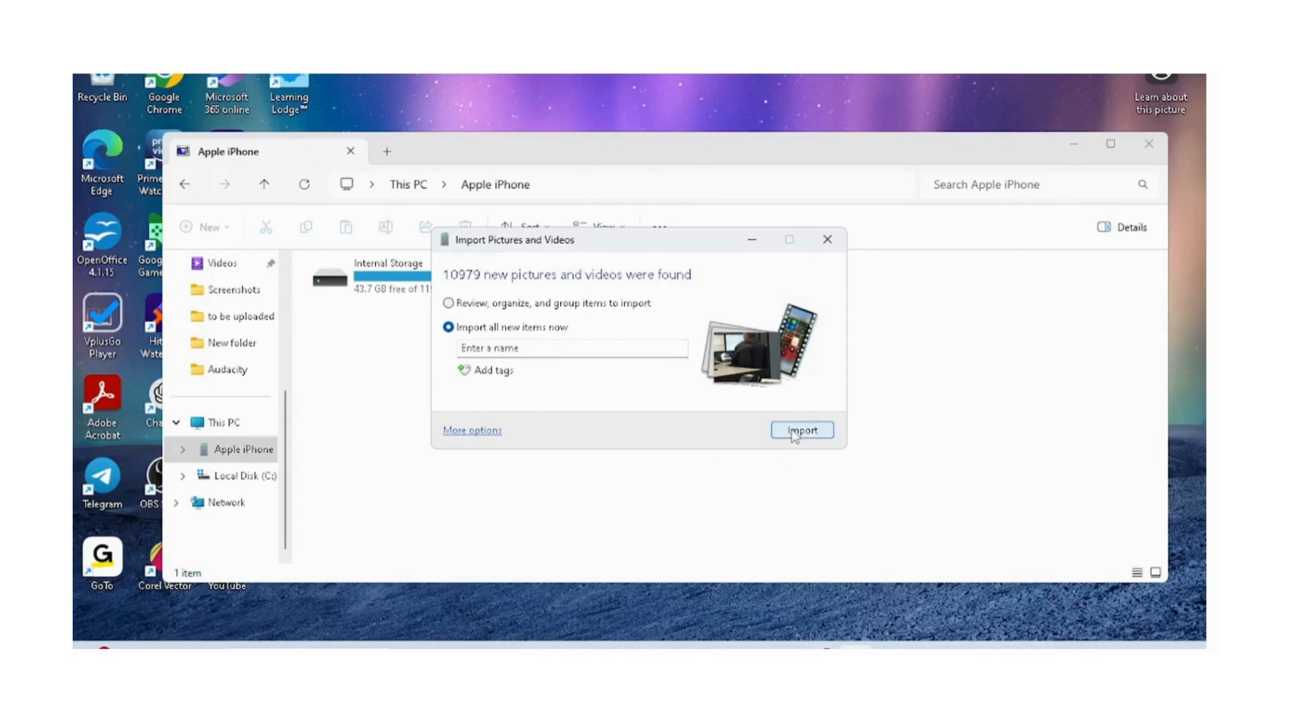
mouse_move(653, 370)
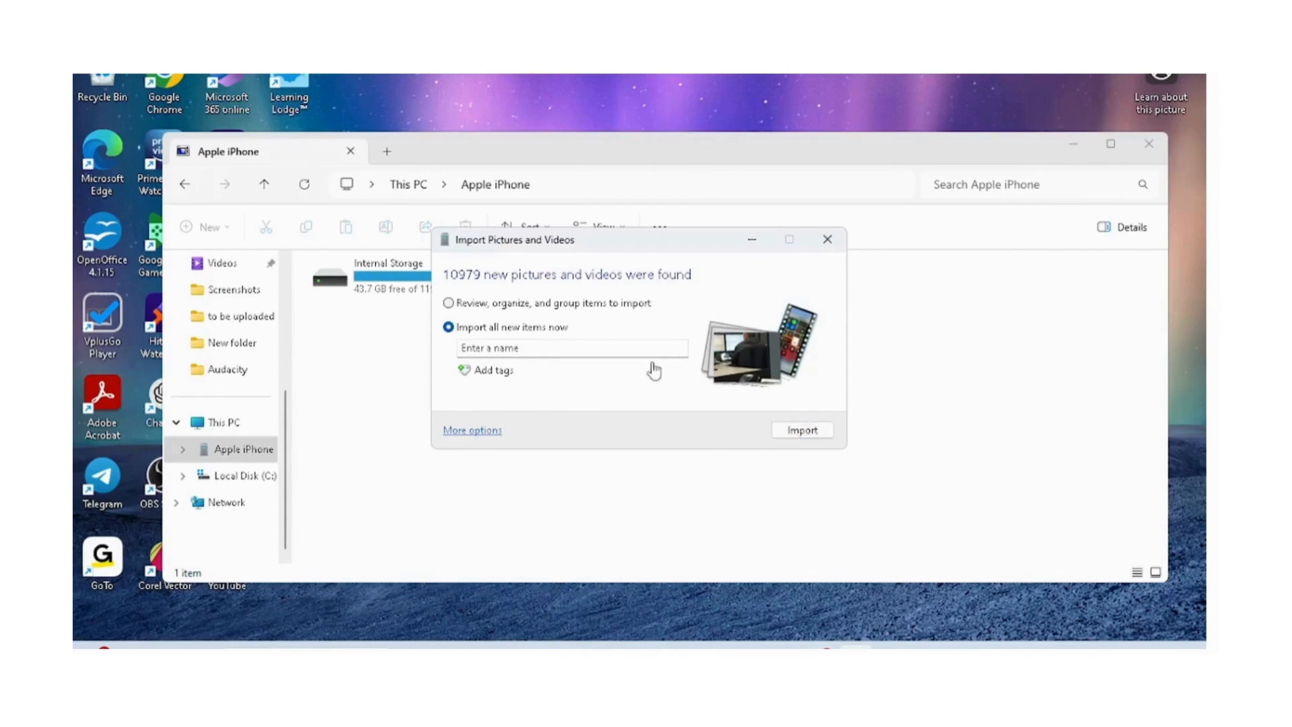
type("msy")
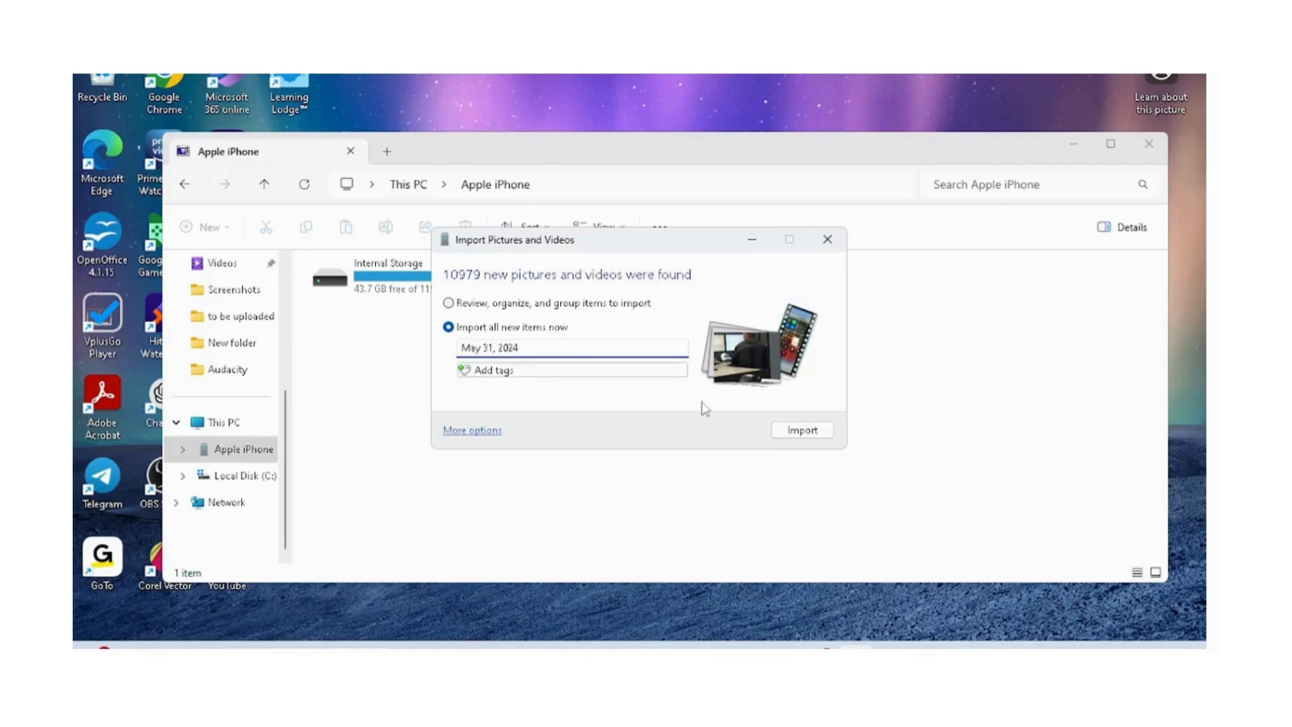
left_click(801, 430)
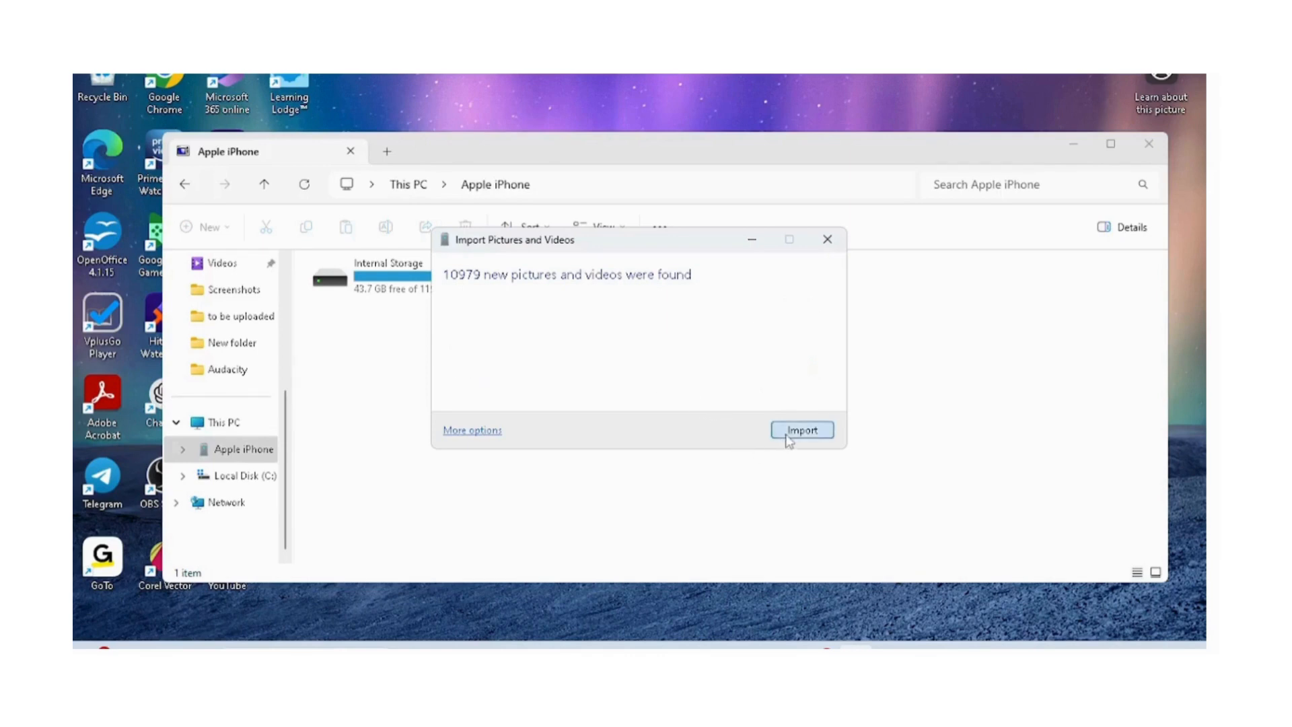
- Let the 10,979 items copy from the iPhone, leaving 'Erase after importing' unchecked
left_click(800, 429)
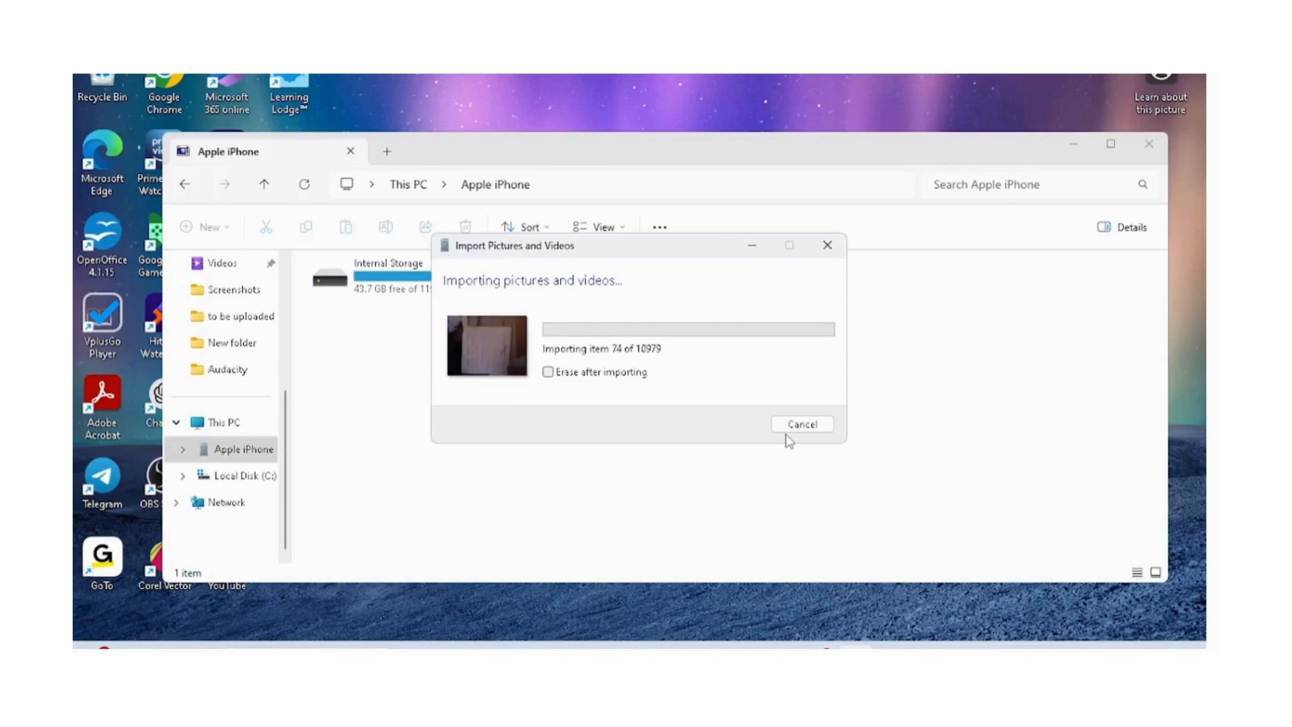
mouse_move(683, 396)
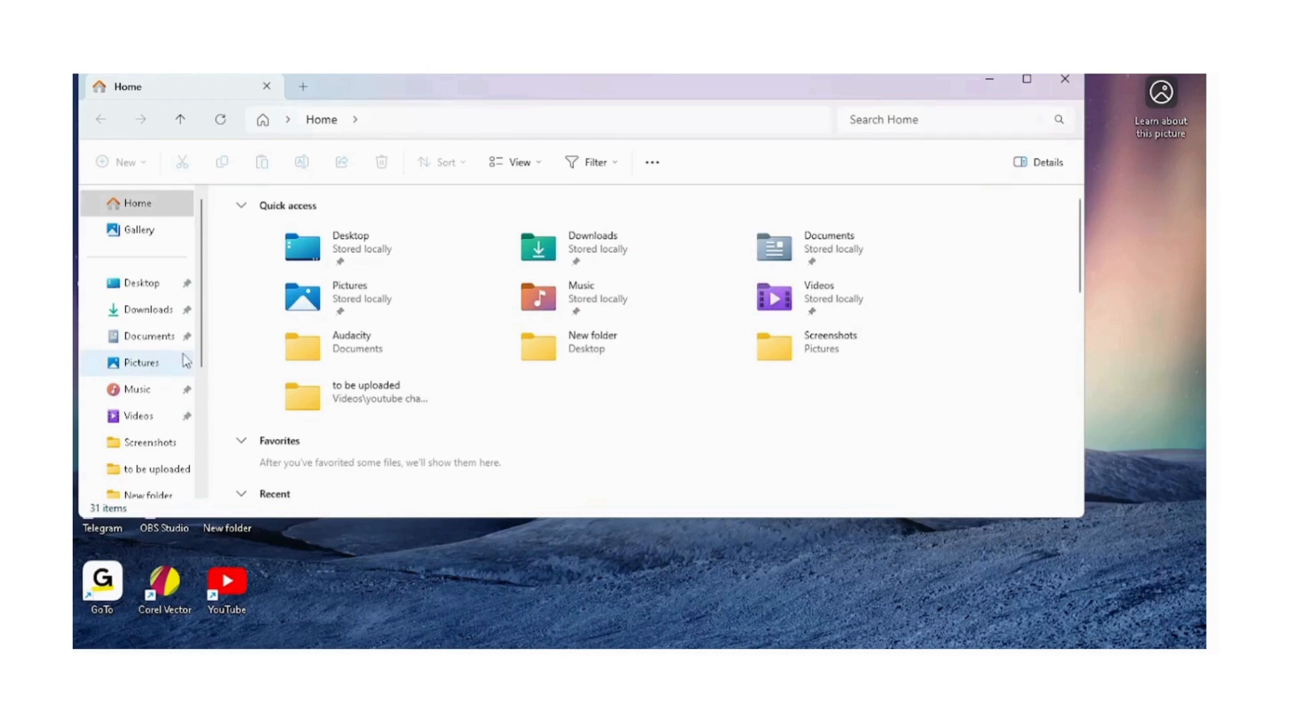
- Open the '2024-05-31 May 31, 2024' folder under Pictures to view the 2,021 imported photos
left_click(140, 362)
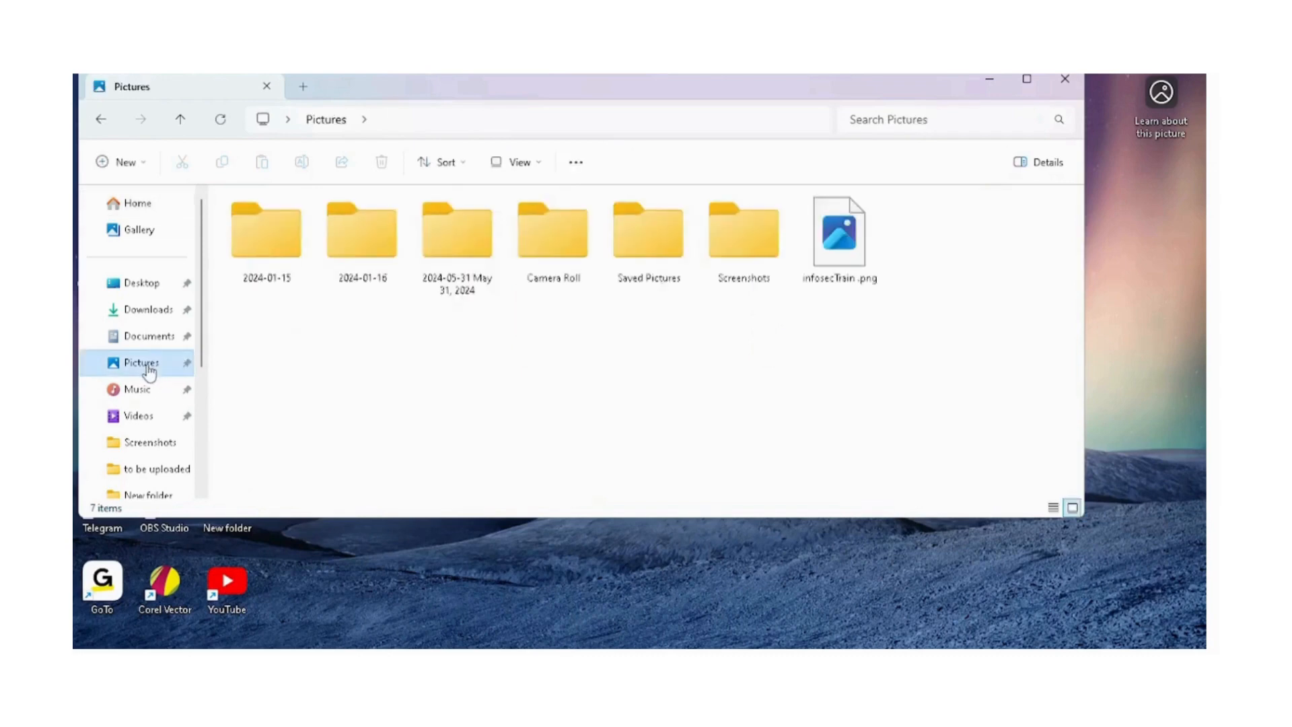
left_click(456, 231)
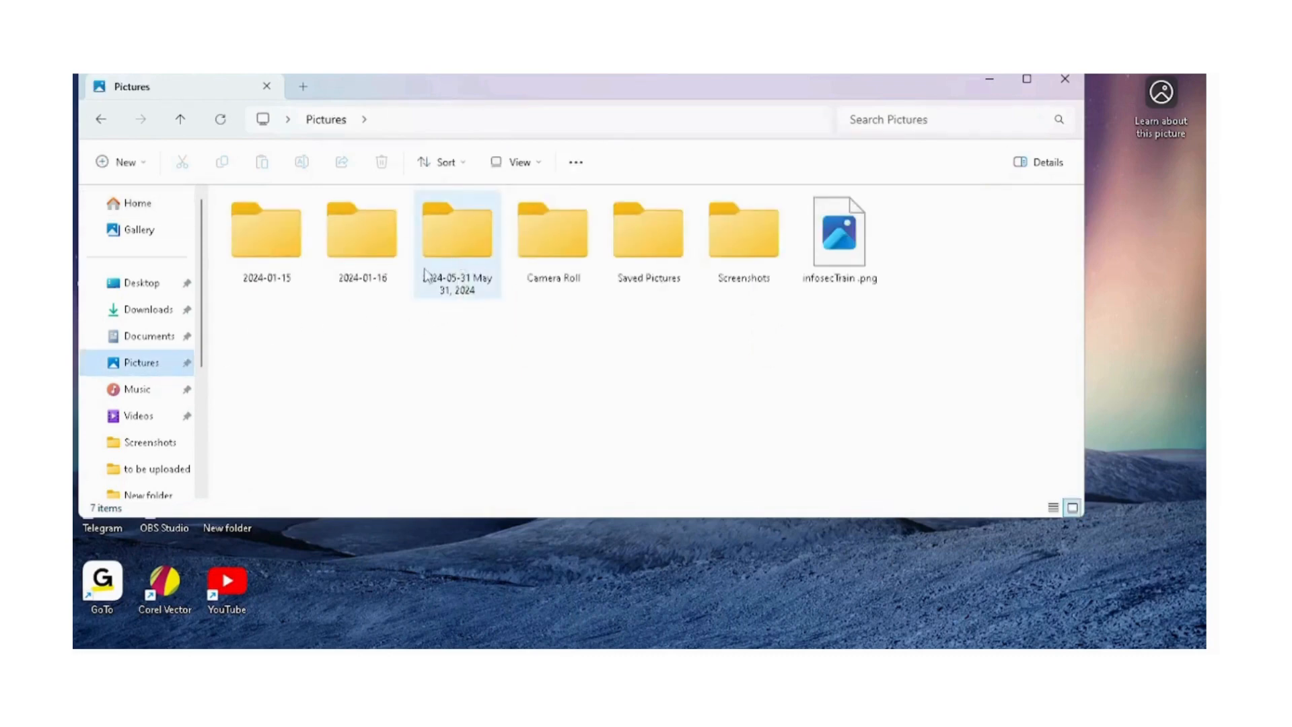
left_click(456, 235)
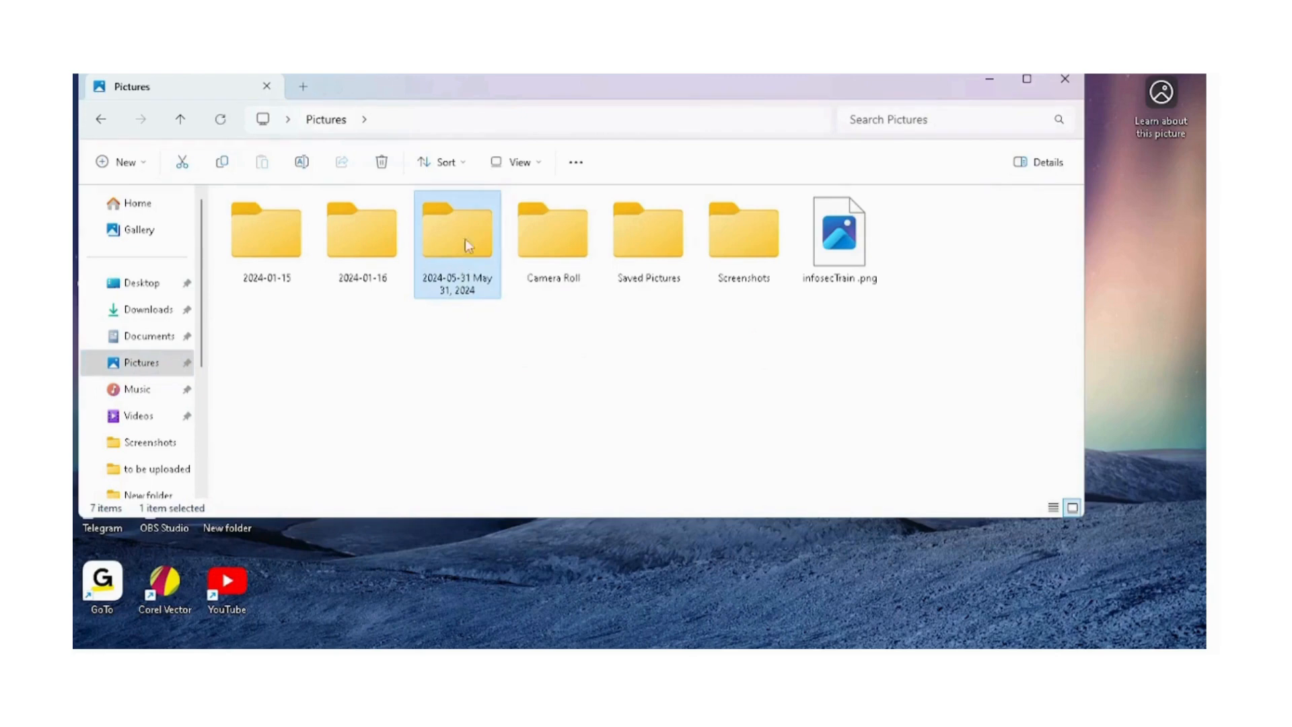
mouse_move(470, 223)
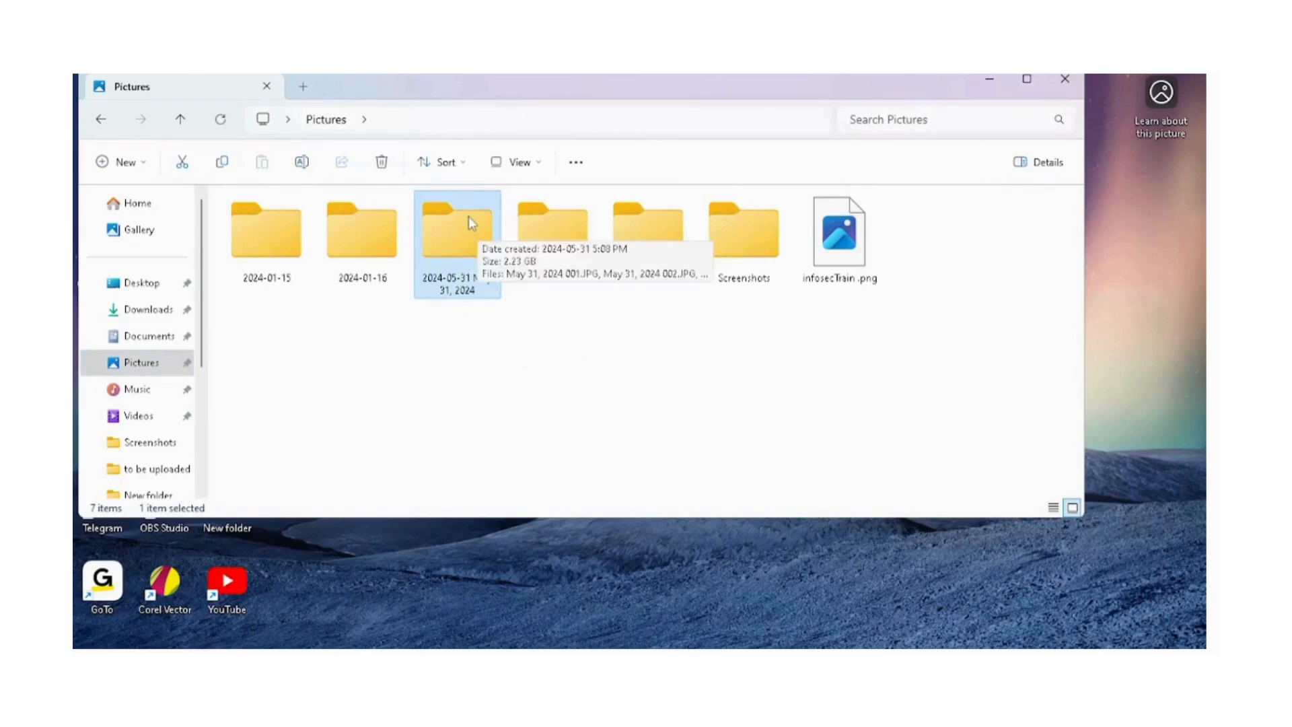
double_click(458, 231)
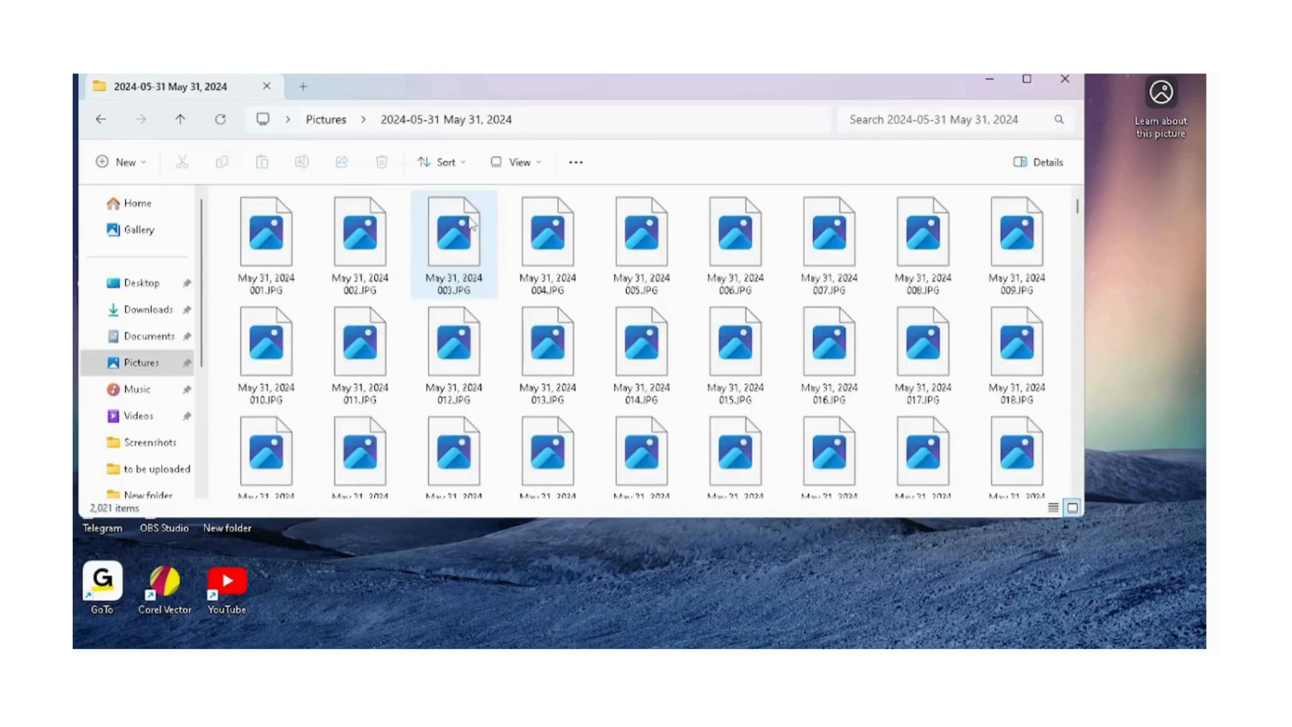